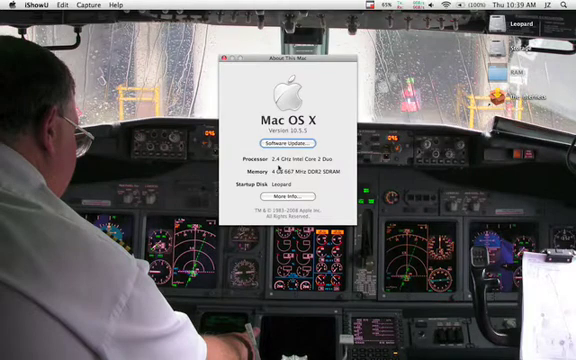
Step: Review the Mac's memory in About This Mac, then close the panel
click(232, 56)
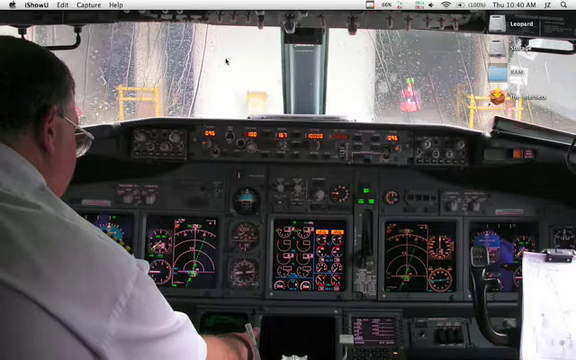
Step: Switch to Firefox showing the Newegg DDR2 laptop memory listings with prices
key(cmd+tab)
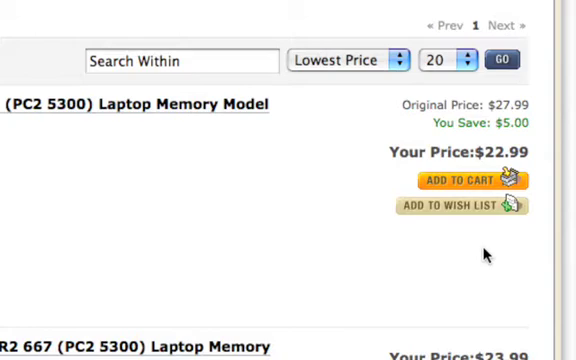
scroll(up, 3)
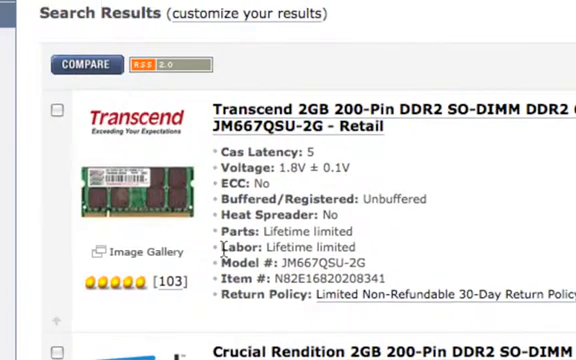
scroll(right, 3)
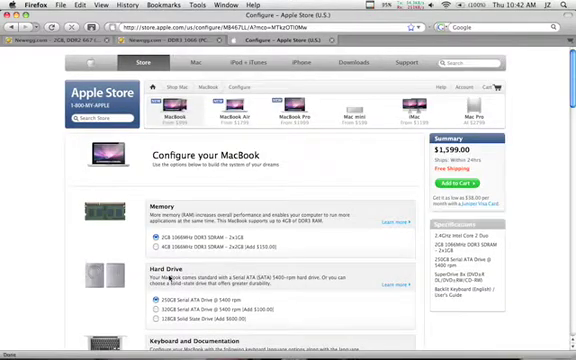
Step: Scroll the Apple Store MacBook configuration page to the memory and hard drive options
scroll(down, 3)
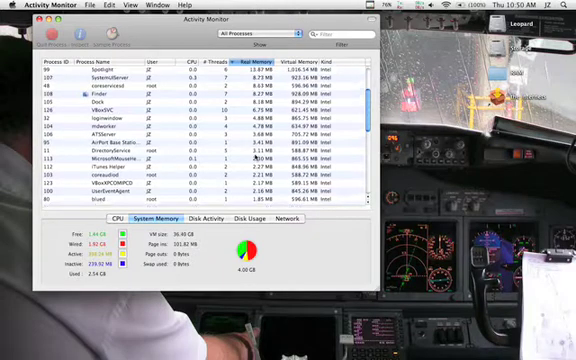
Step: Sort Activity Monitor by Real Memory, then return to the Windows XP VirtualBox VM
click(244, 72)
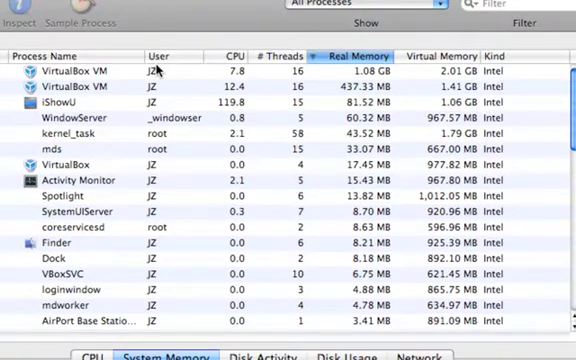
click(186, 184)
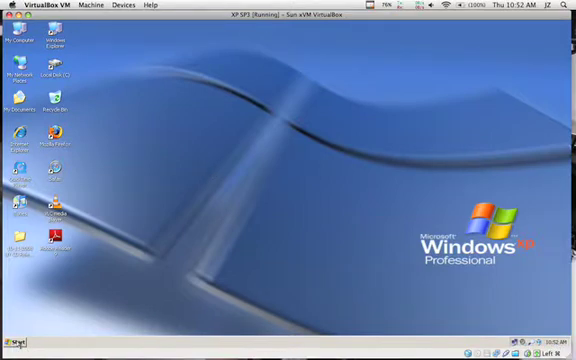
Step: Show the Ubuntu guest's System Monitor resource graphs over the Windows XP desktop
click(12, 344)
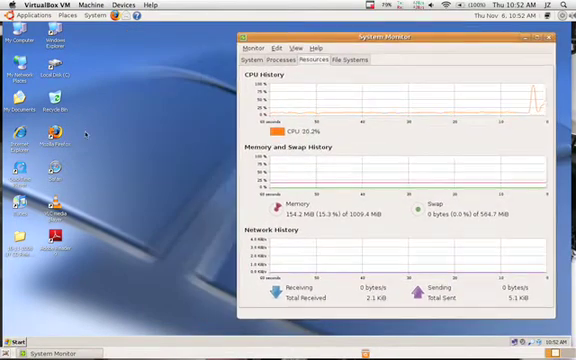
Step: Bring the Mac's Activity Monitor back above the running virtual machine windows
click(564, 40)
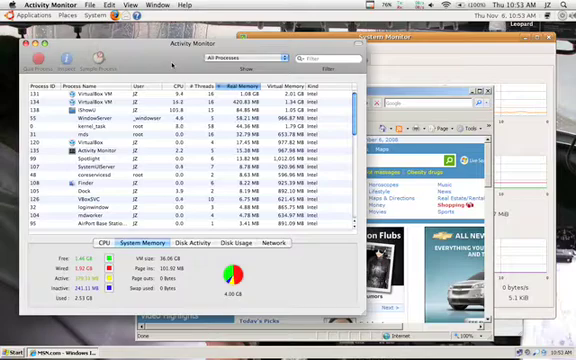
key(F9)
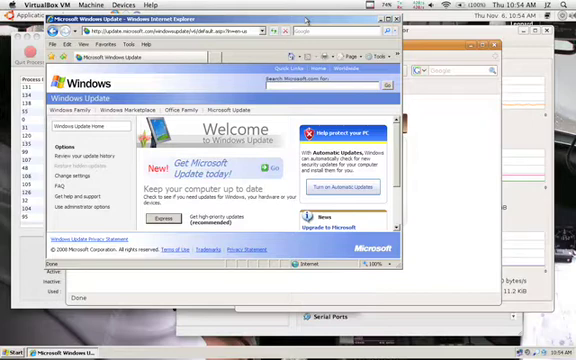
mouse_move(368, 30)
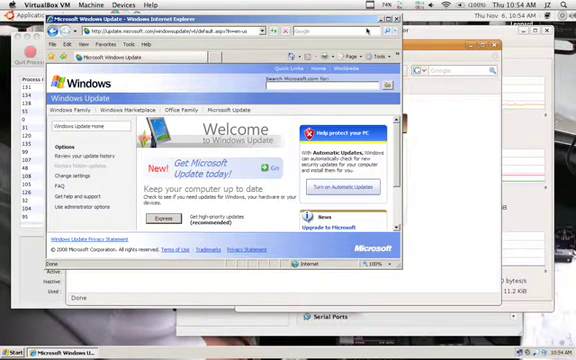